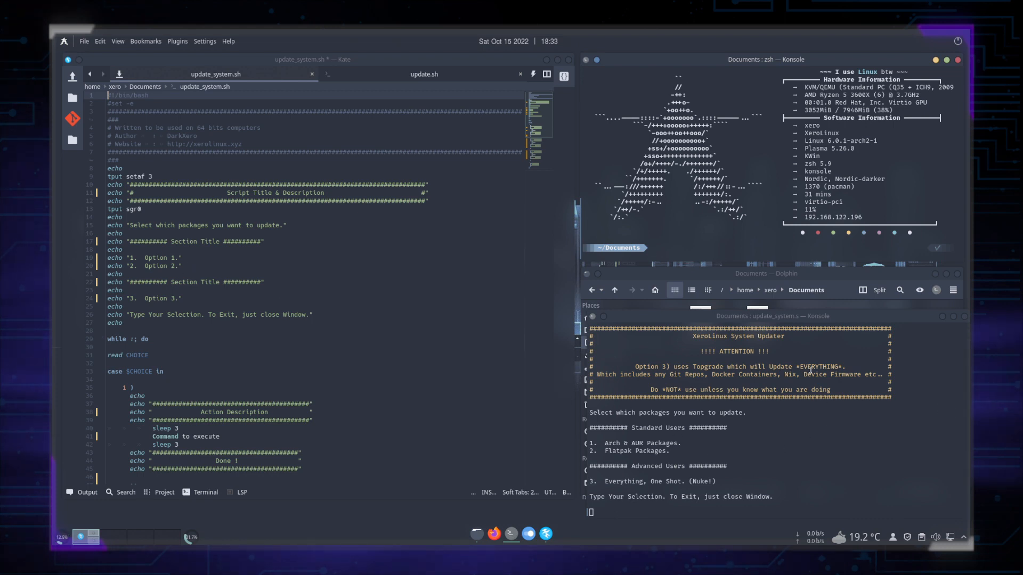
{"action": "mouse_move", "coordinate": [730, 346]}
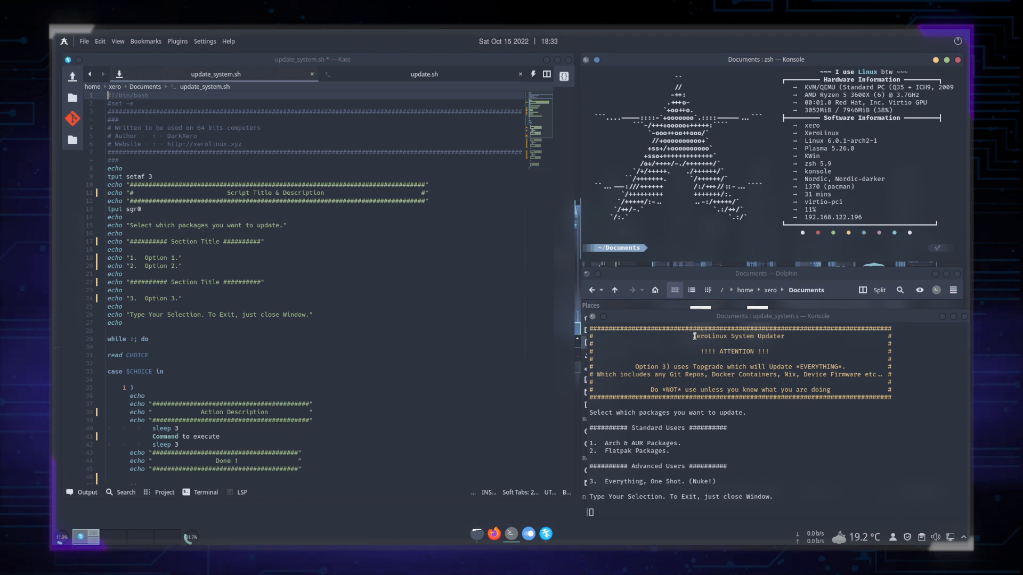
{"action": "mouse_move", "coordinate": [698, 348]}
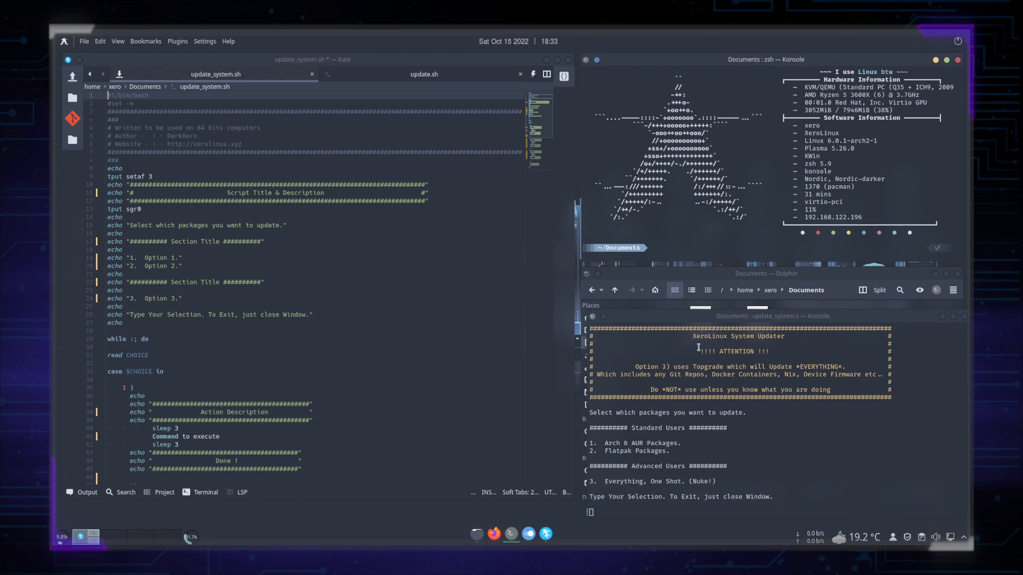
{"action": "mouse_move", "coordinate": [683, 367]}
{"action": "type", "text": "echo"}
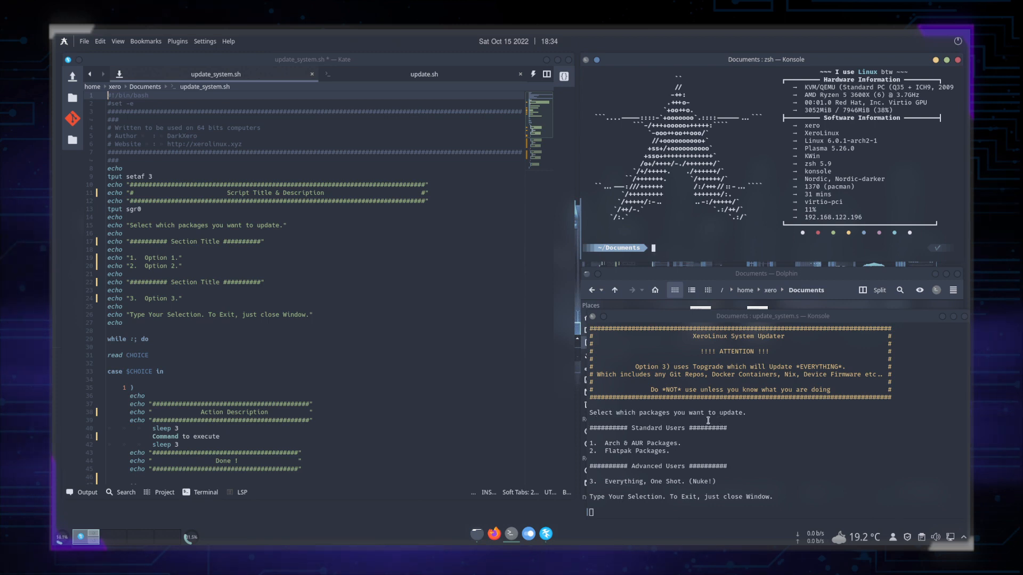
{"action": "mouse_move", "coordinate": [652, 442]}
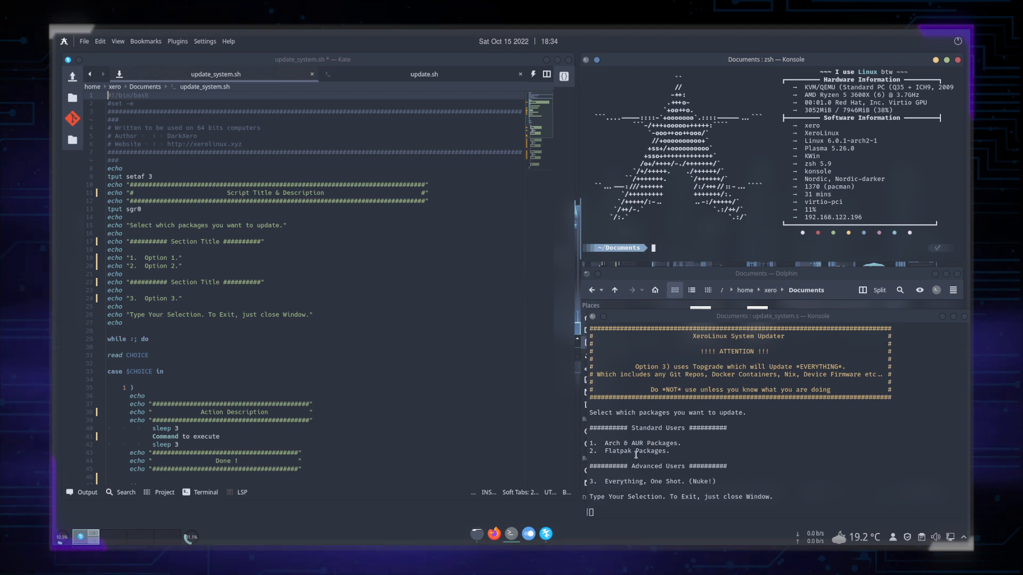
{"action": "mouse_move", "coordinate": [656, 484]}
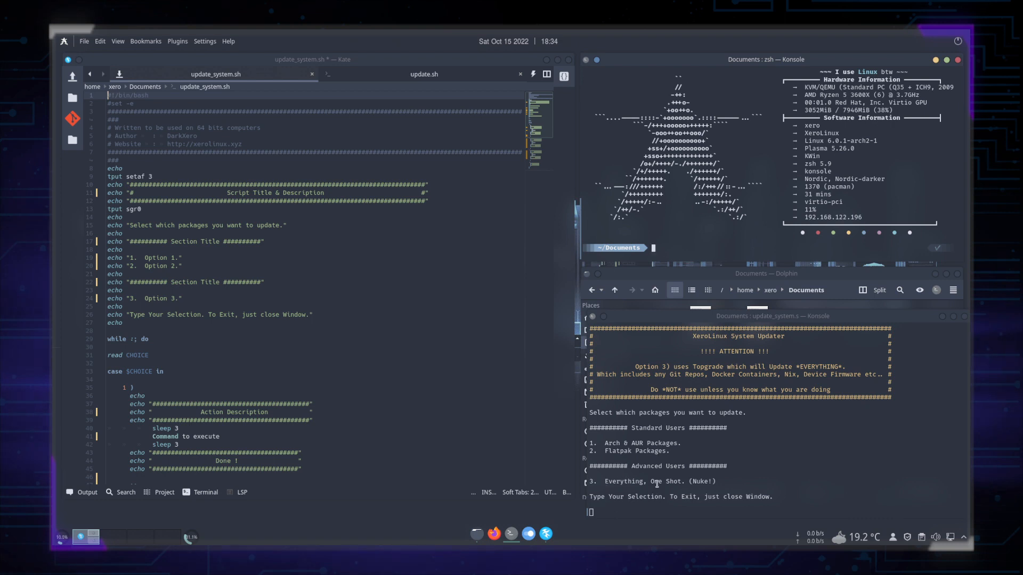
{"action": "mouse_move", "coordinate": [644, 368]}
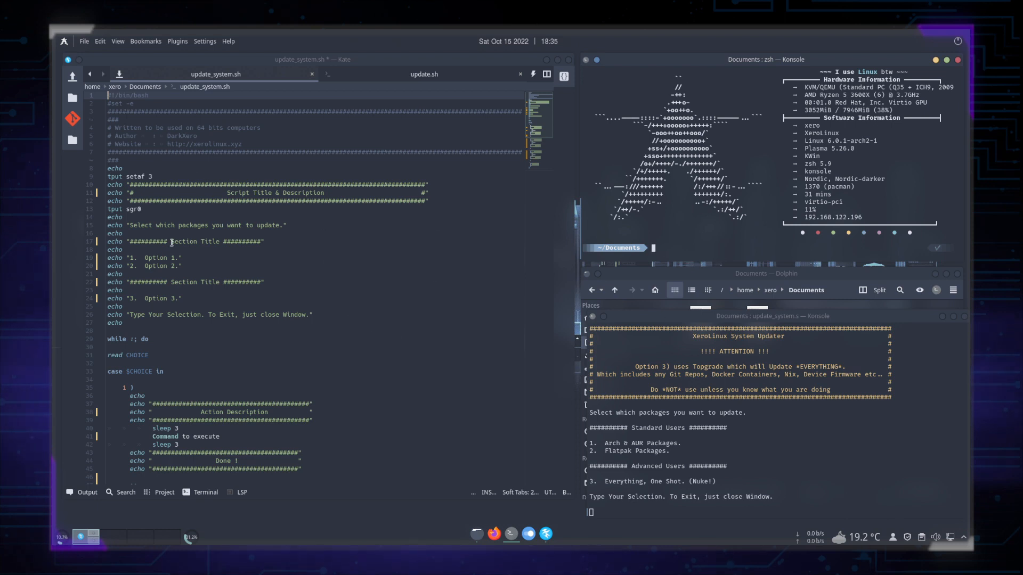
{"action": "mouse_move", "coordinate": [320, 273]}
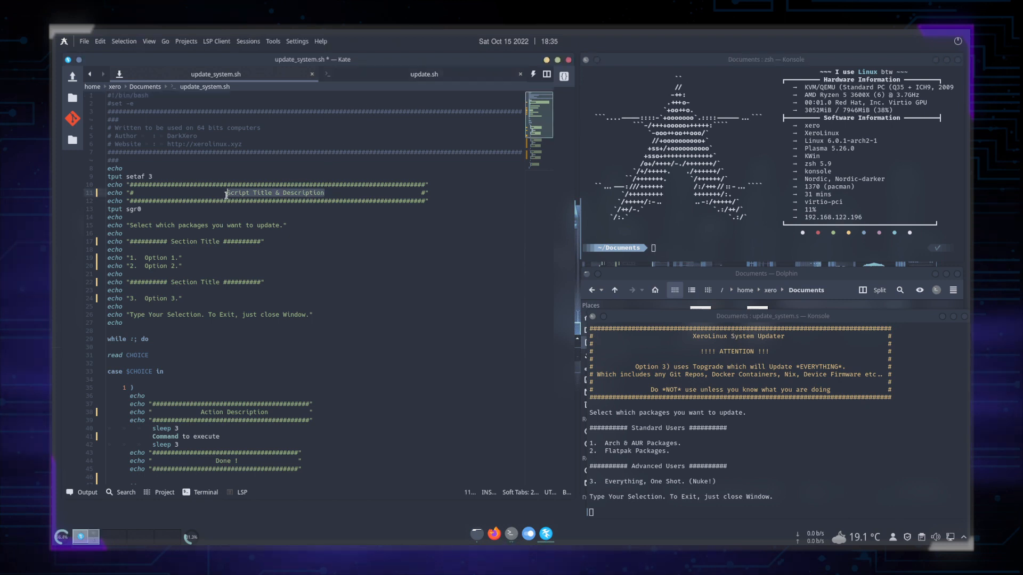
Title the script XeroLinux System Updater and label the options Arch & AUR, Flatpaks, All In One Updater.
{"action": "type", "text": "XeroLinux System Updater"}
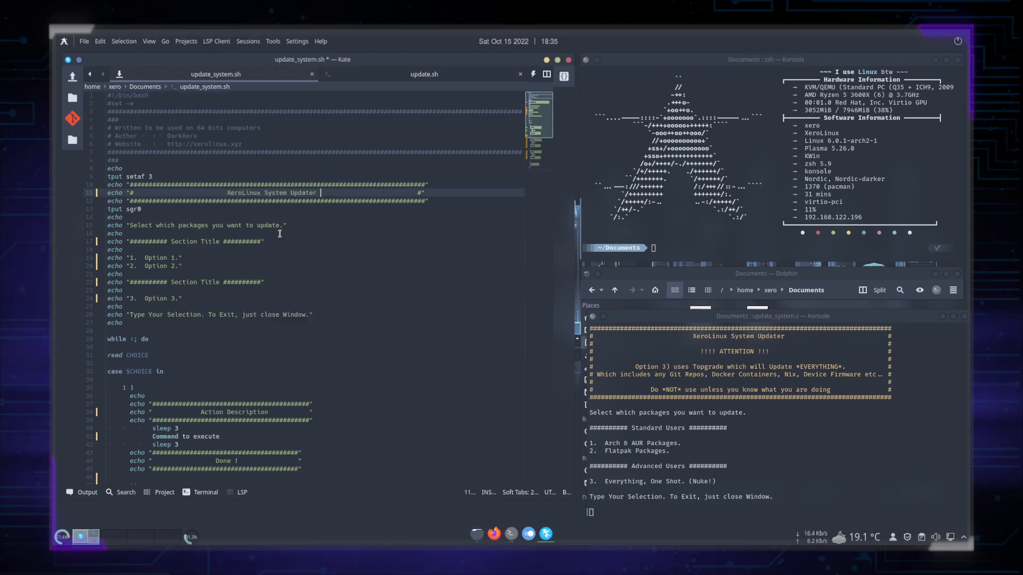
{"action": "mouse_move", "coordinate": [427, 156]}
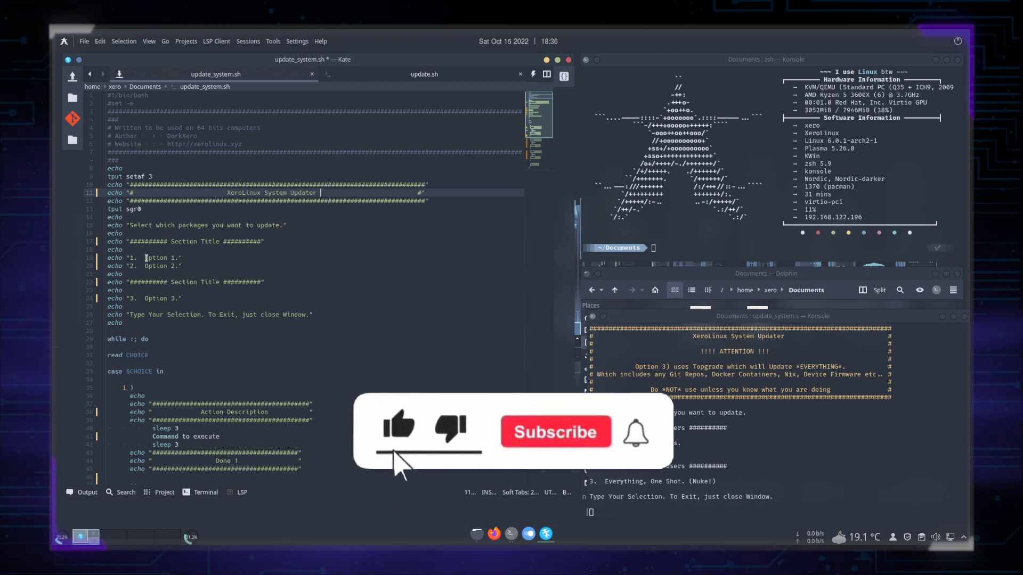
{"action": "left_click", "coordinate": [555, 433]}
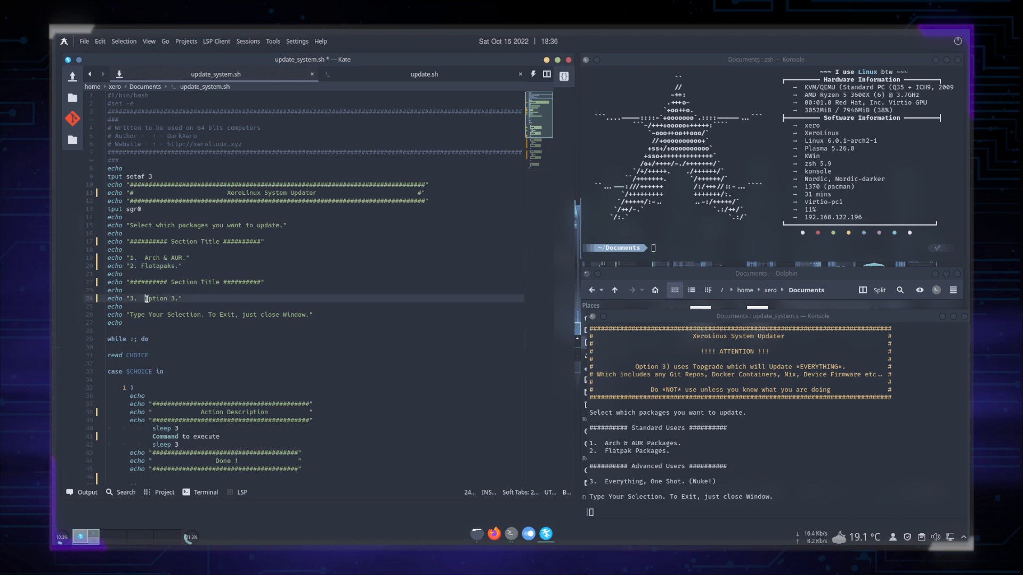
{"action": "type", "text": "All In"}
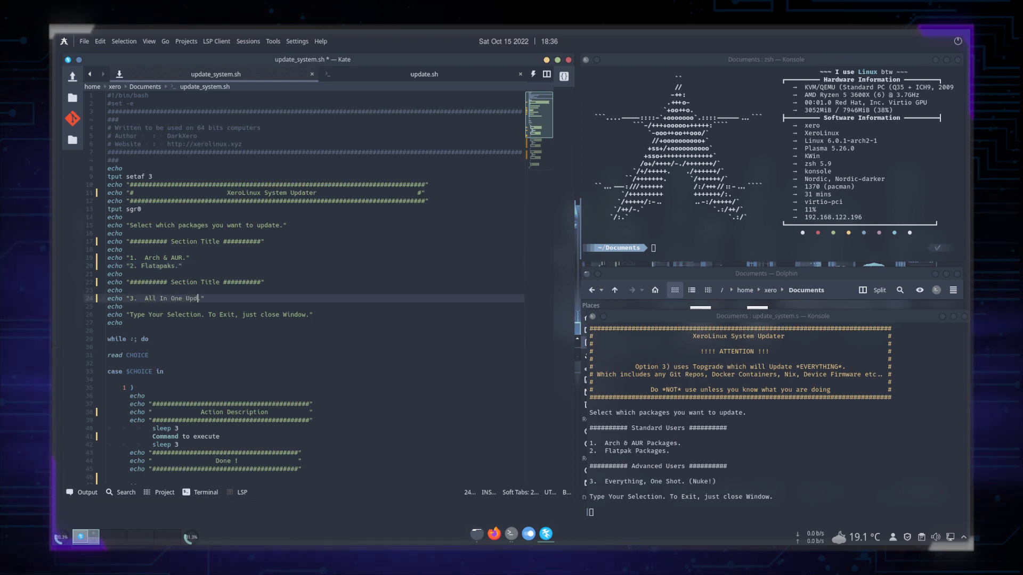
{"action": "type", "text": "ater."}
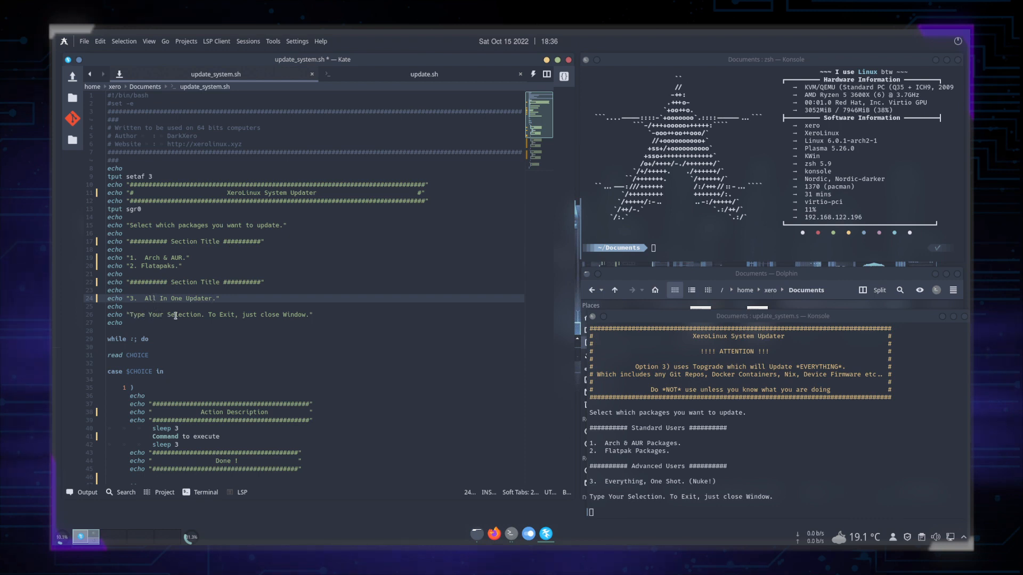
{"action": "mouse_move", "coordinate": [300, 315]}
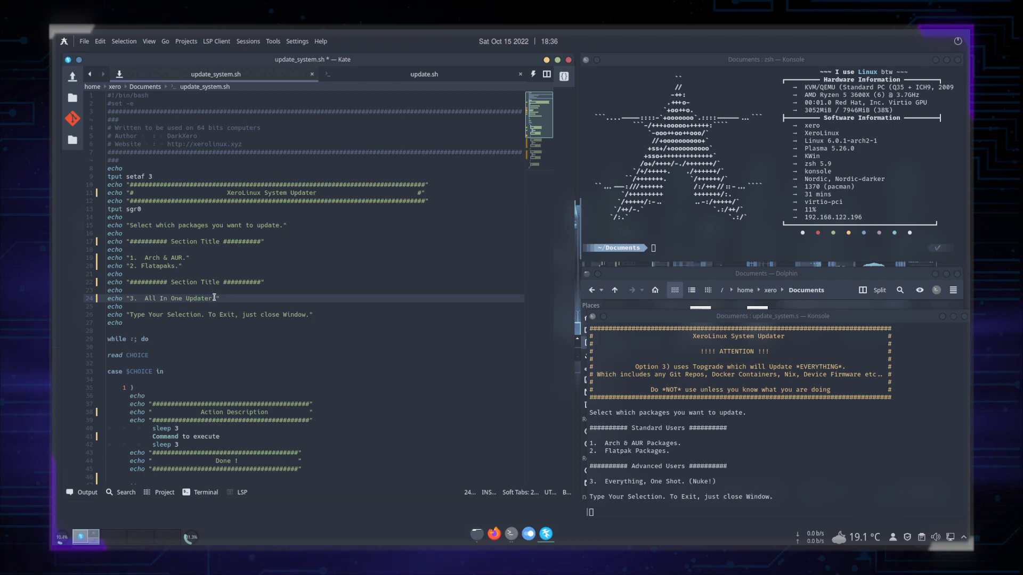
{"action": "scroll", "scroll_direction": "down", "scroll_amount": 3}
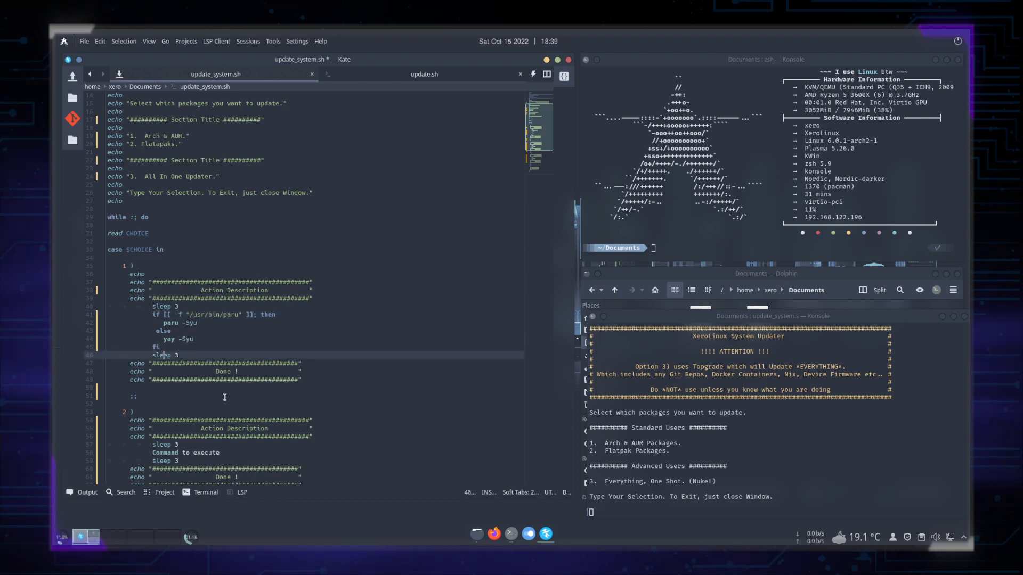
Give option 1 the banner description 'Updating Arcvh & AUR'.
{"action": "double_click", "coordinate": [234, 289]}
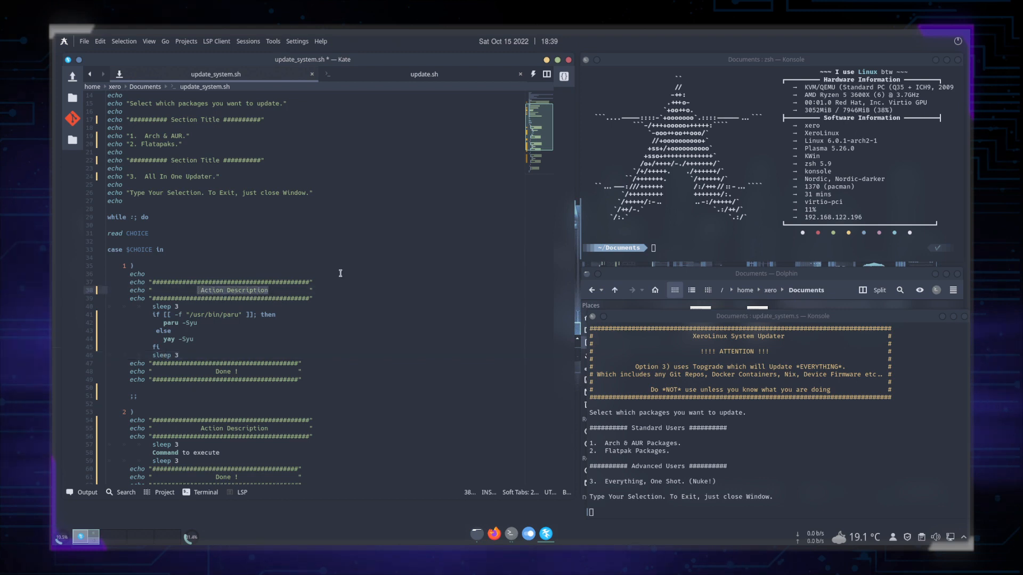
{"action": "type", "text": "Updating"}
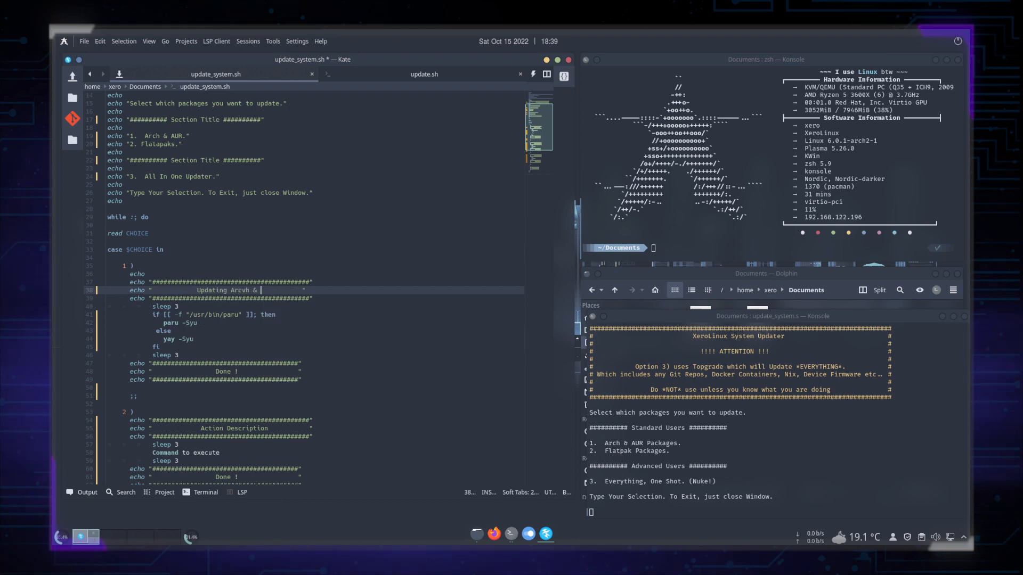
{"action": "type", "text": "AUR"}
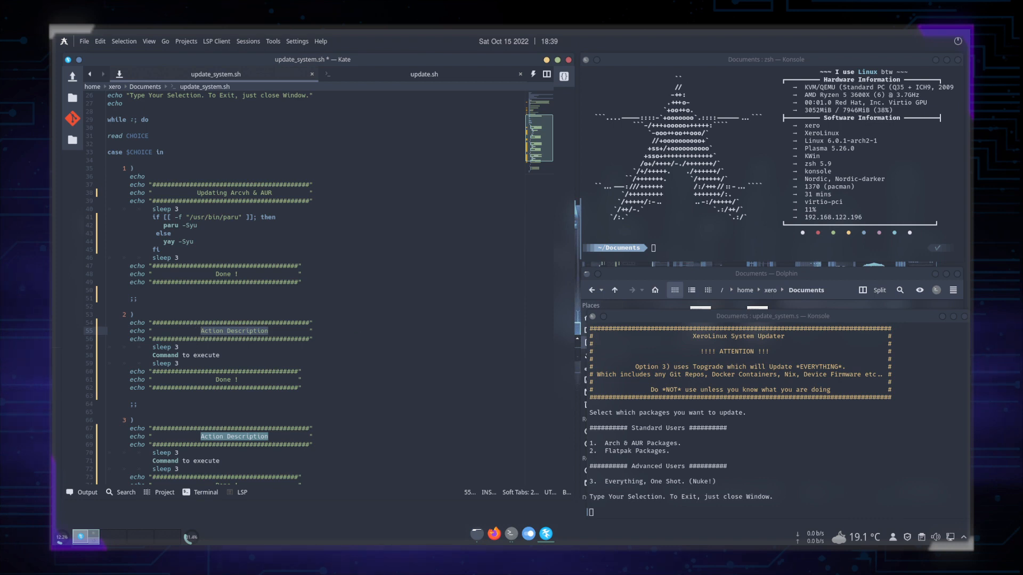
Make option 2 show 'Flatpak Updates' and run flatpak update.
{"action": "type", "text": "Flatpak"}
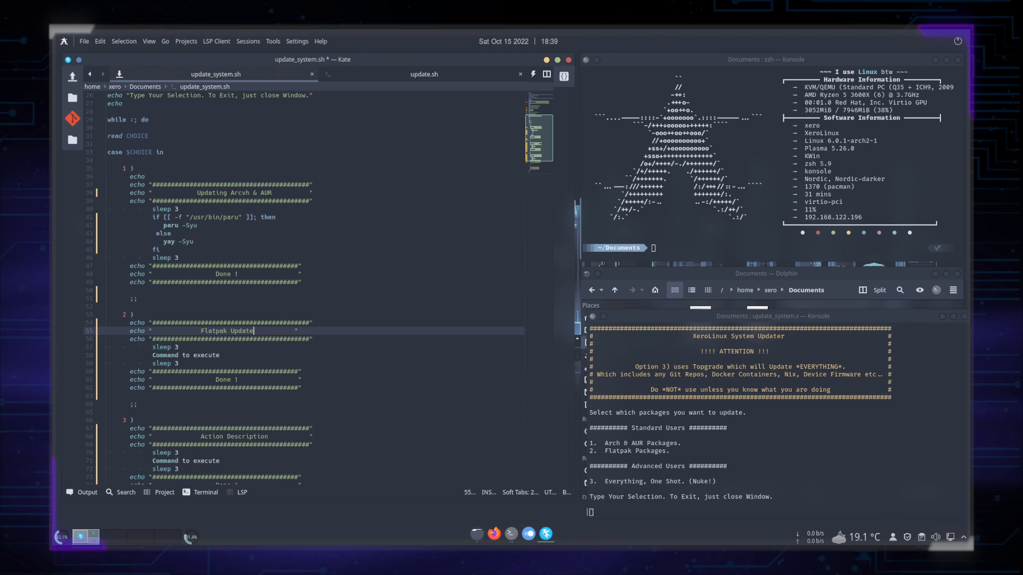
{"action": "type", "text": "s"}
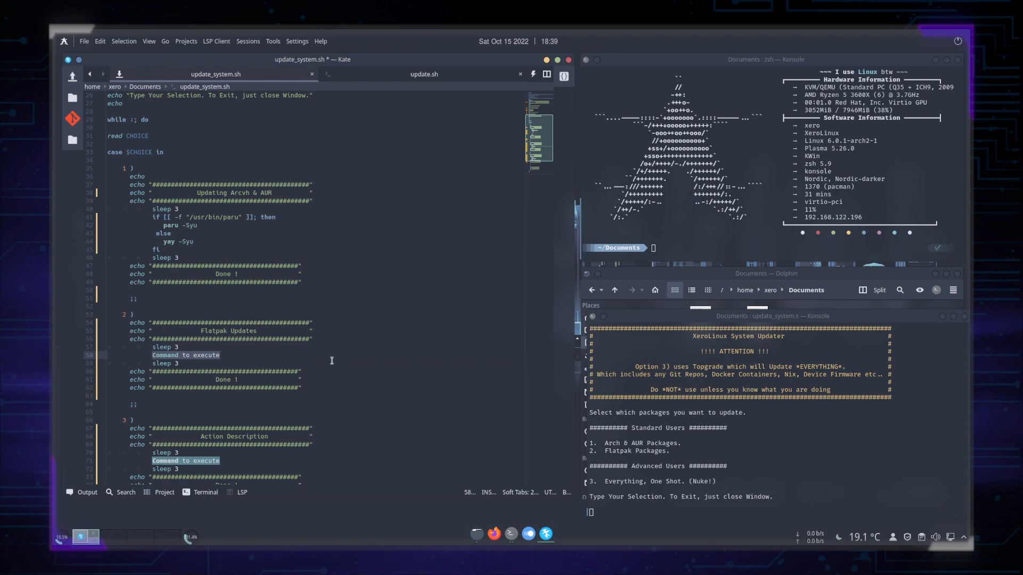
{"action": "type", "text": "flatpak update"}
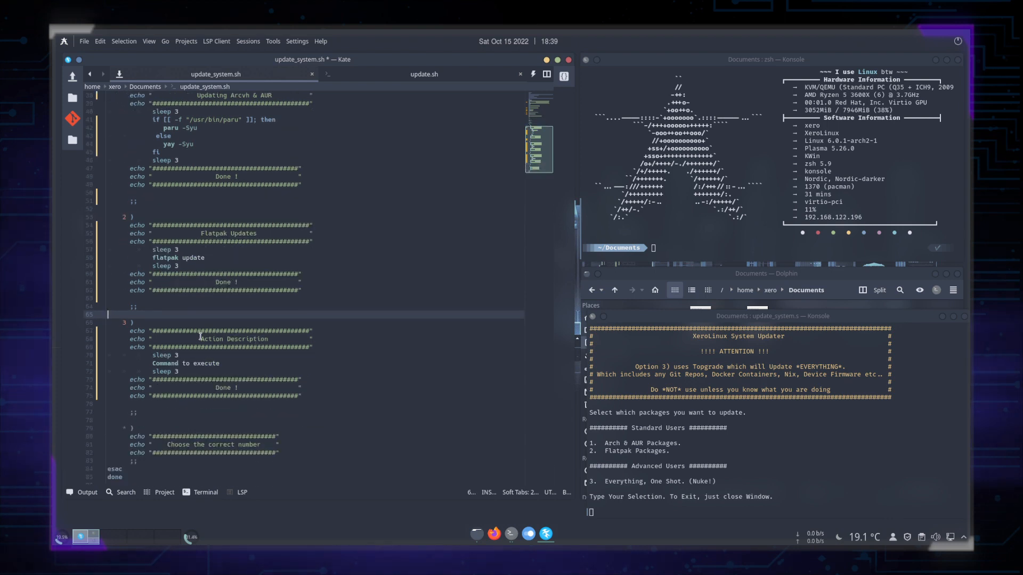
Give option 3 the banner 'Updating The Whole Enchalada' and start its topgrade command.
{"action": "double_click", "coordinate": [235, 339]}
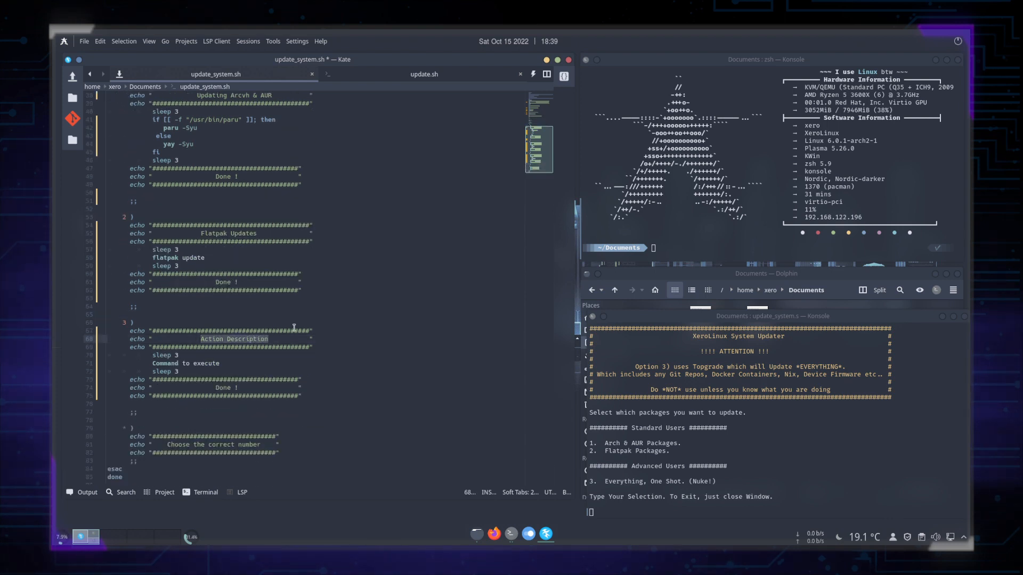
{"action": "type", "text": "Updating The Whole Enchalada"}
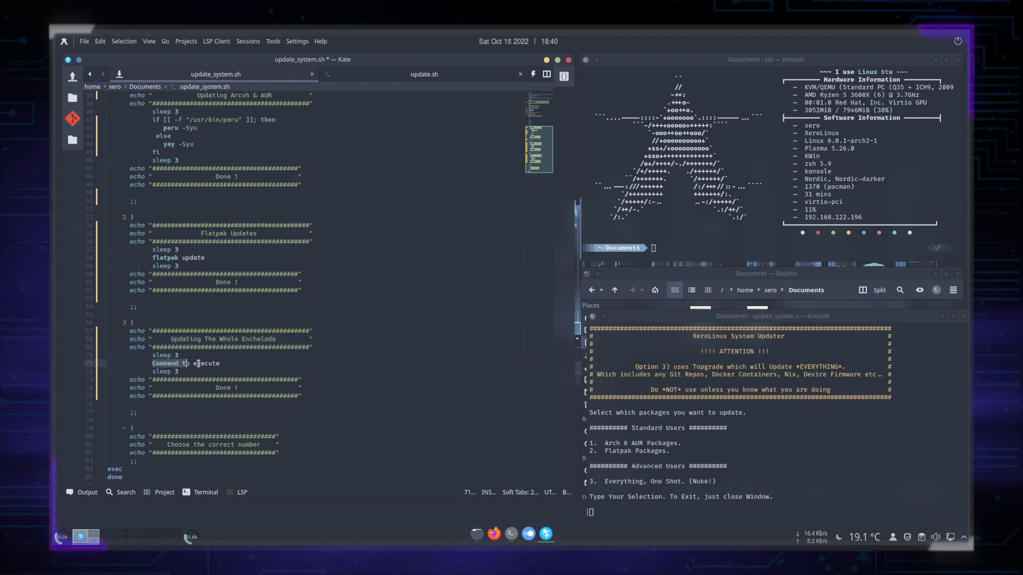
{"action": "type", "text": "top"}
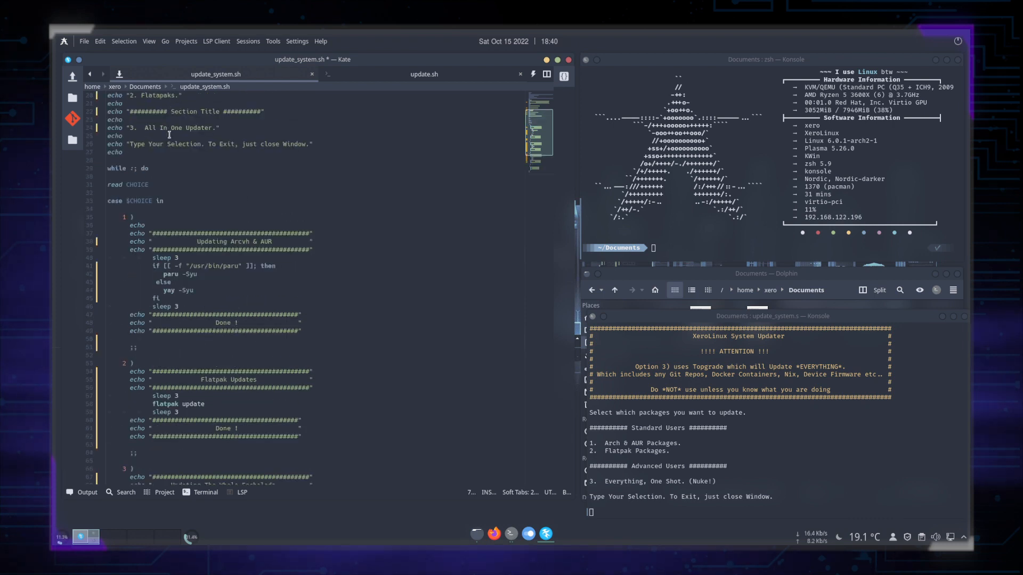
{"action": "scroll", "scroll_direction": "up", "scroll_amount": 3}
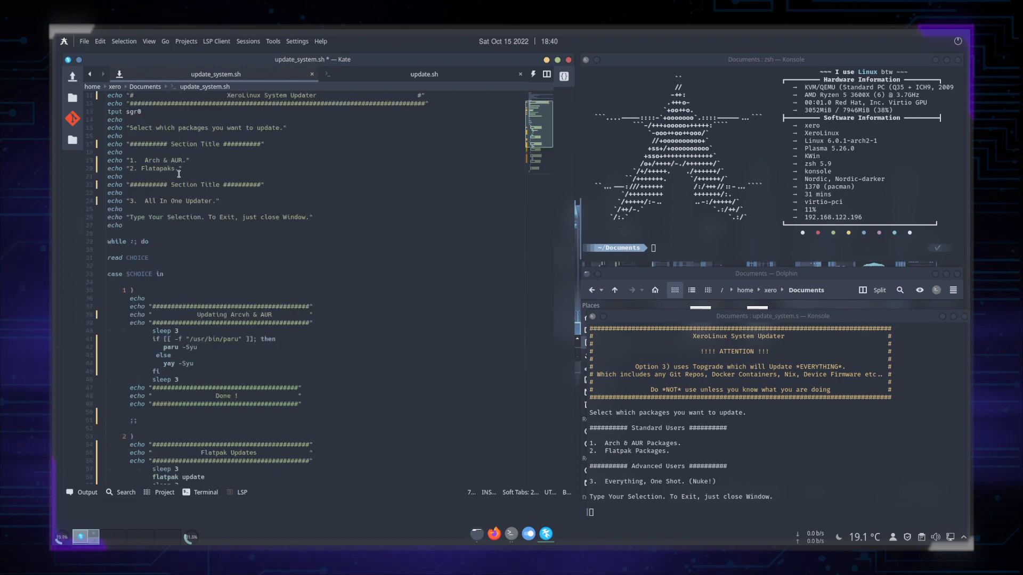
{"action": "mouse_move", "coordinate": [181, 181]}
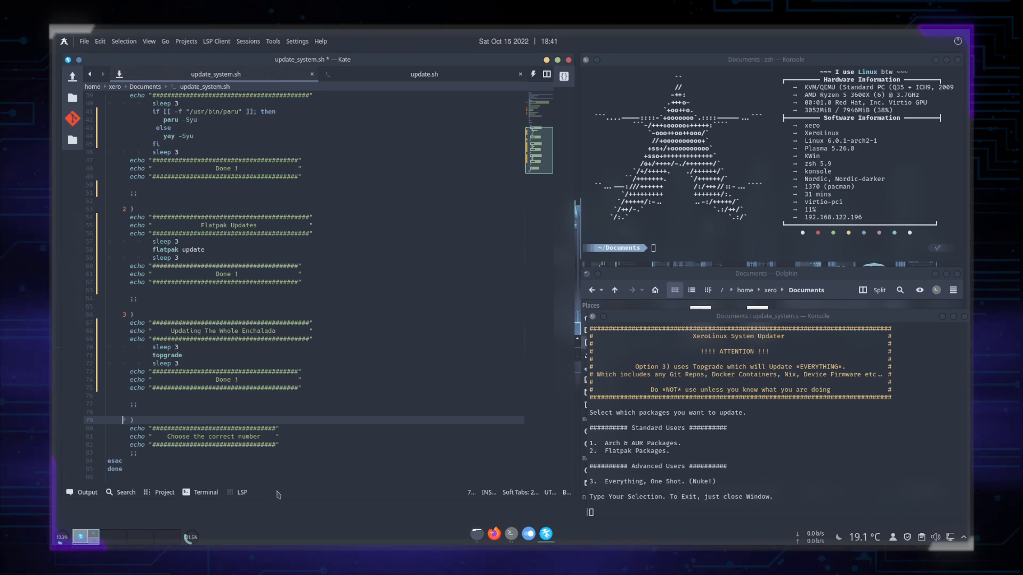
{"action": "mouse_move", "coordinate": [288, 407]}
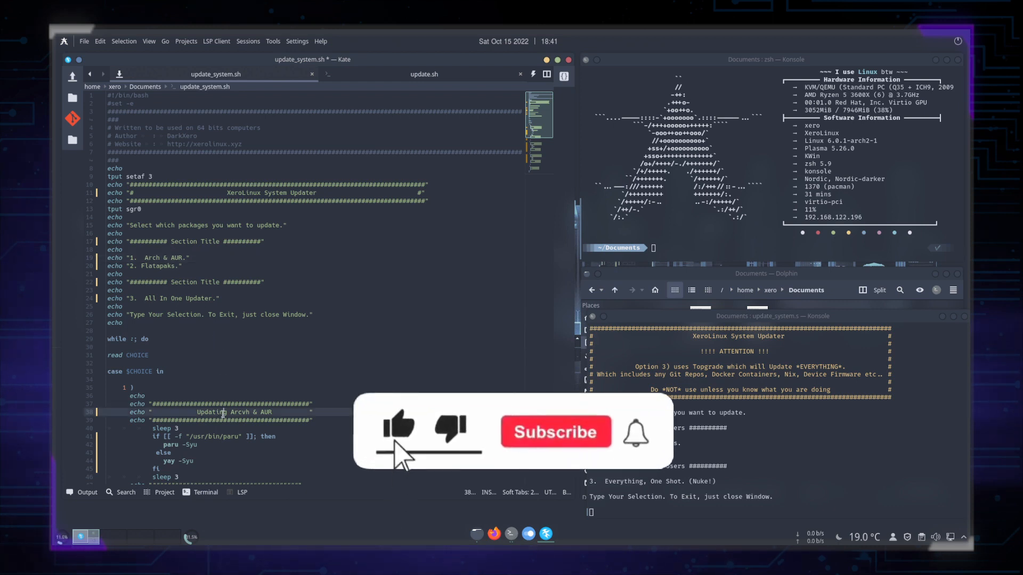
{"action": "left_click", "coordinate": [557, 433]}
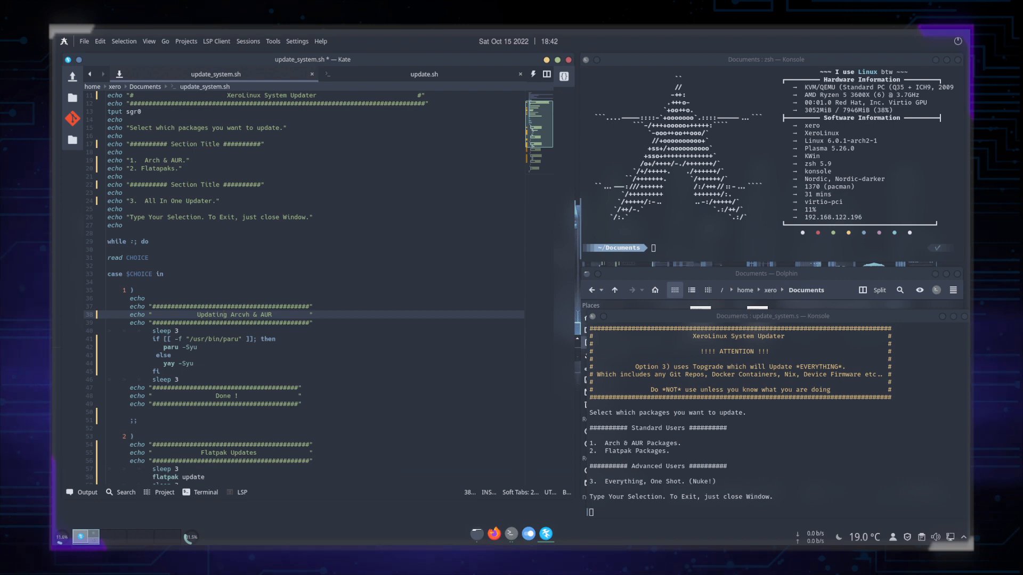
{"action": "mouse_move", "coordinate": [219, 364]}
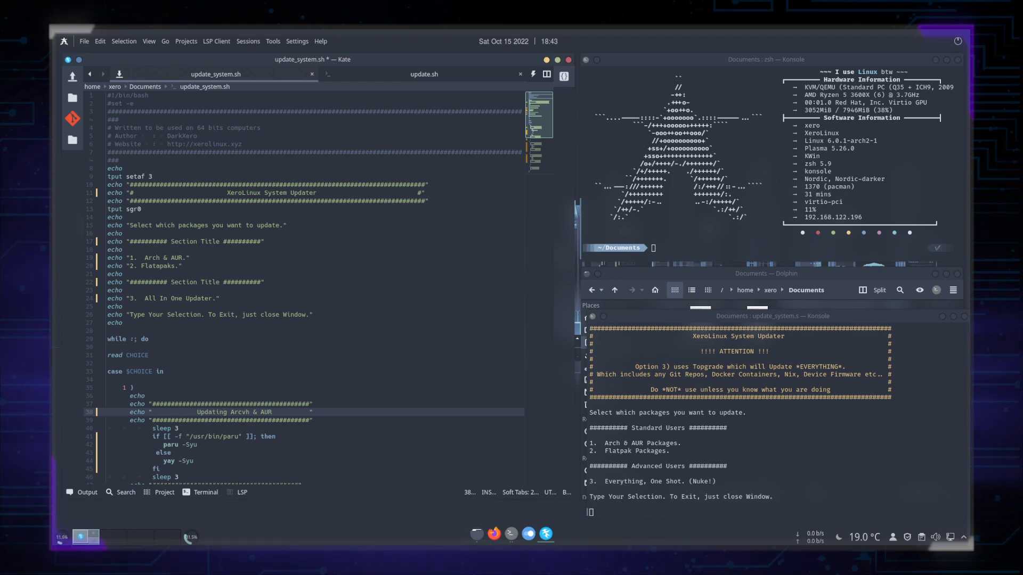
{"action": "mouse_move", "coordinate": [460, 448]}
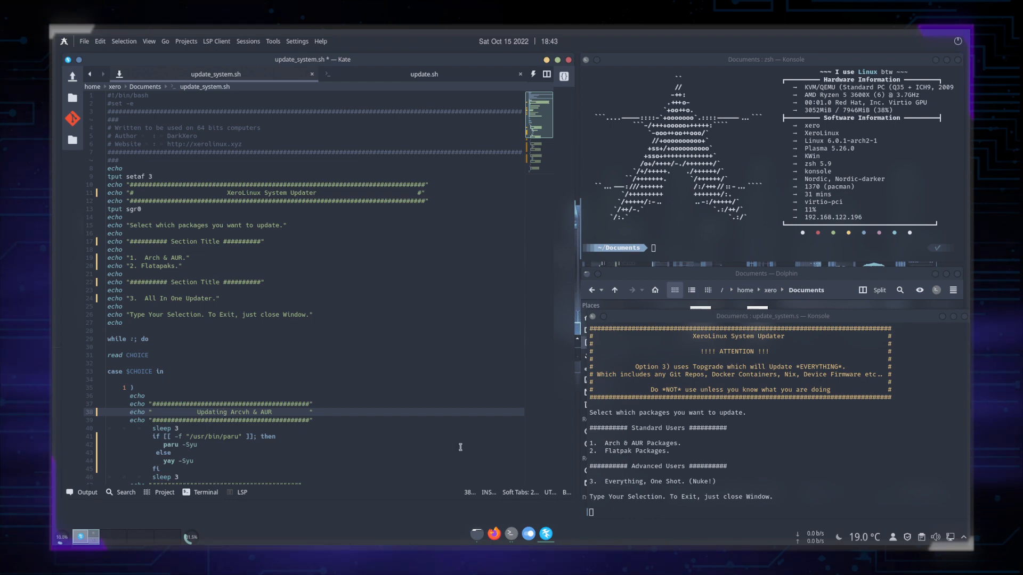